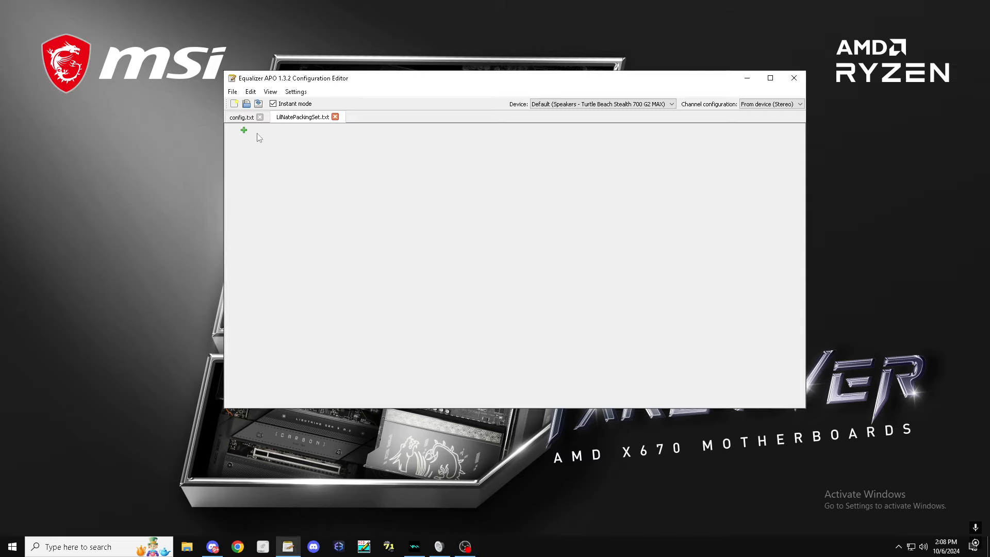
Step: Add a 20 dB Preamp filter followed by an empty VST plugin stage
{"action": "left_click", "coordinate": [244, 130]}
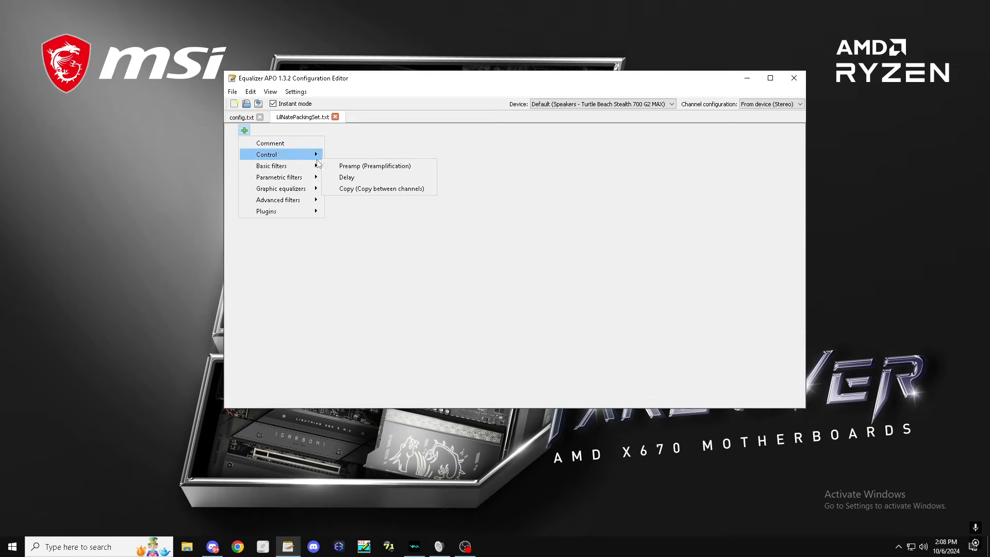
{"action": "left_click", "coordinate": [374, 165]}
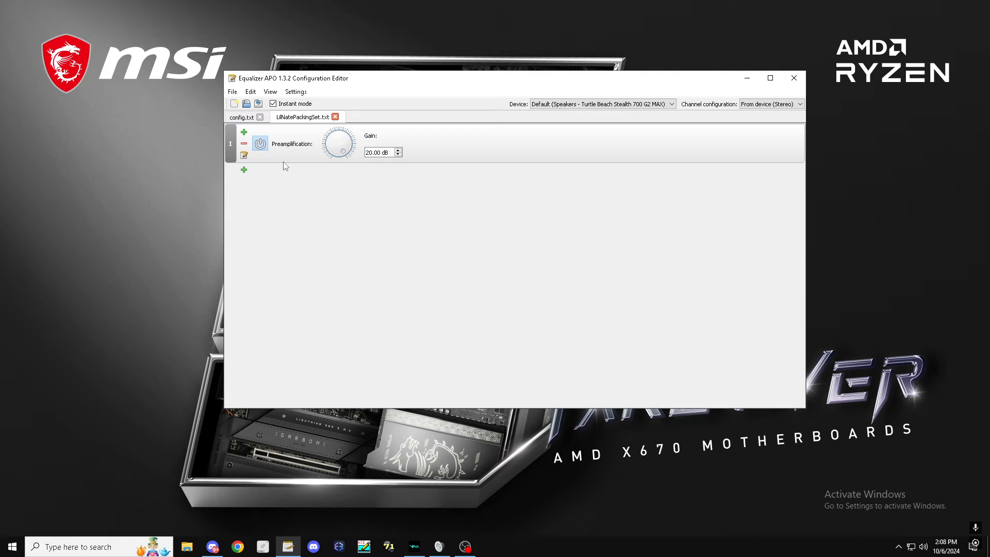
{"action": "left_click", "coordinate": [243, 167]}
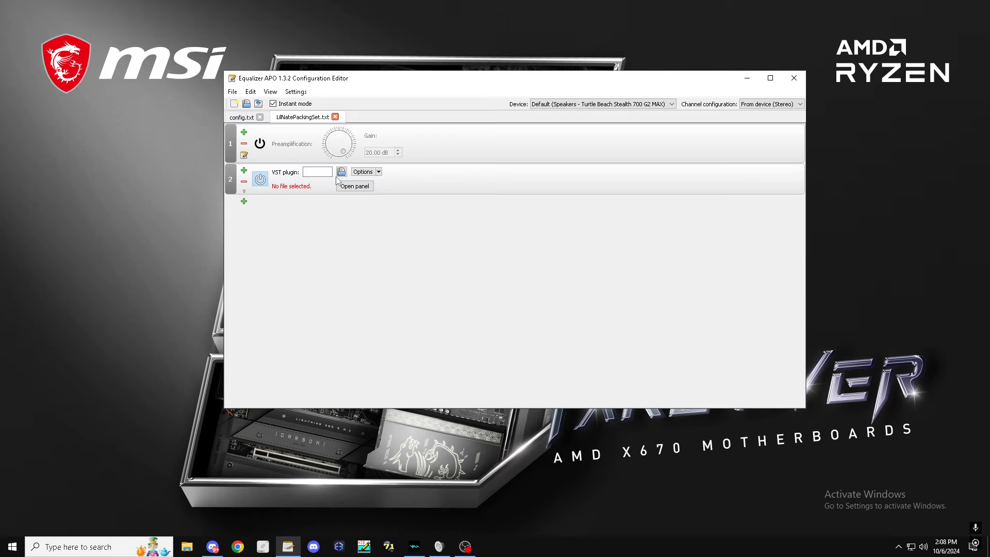
Step: Load basiQ.dll into the VST stage and confirm its panel settings
{"action": "left_click", "coordinate": [341, 172]}
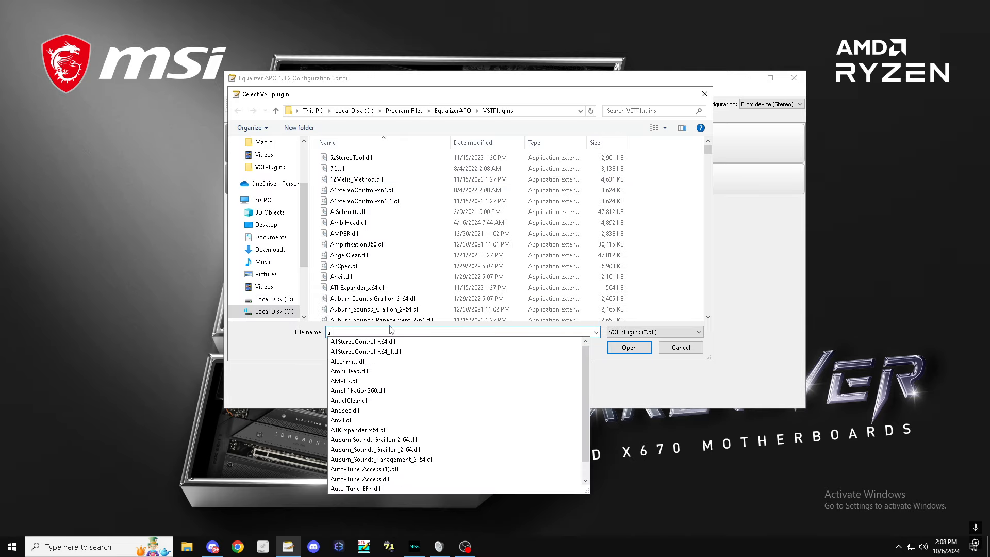
{"action": "left_click", "coordinate": [628, 348]}
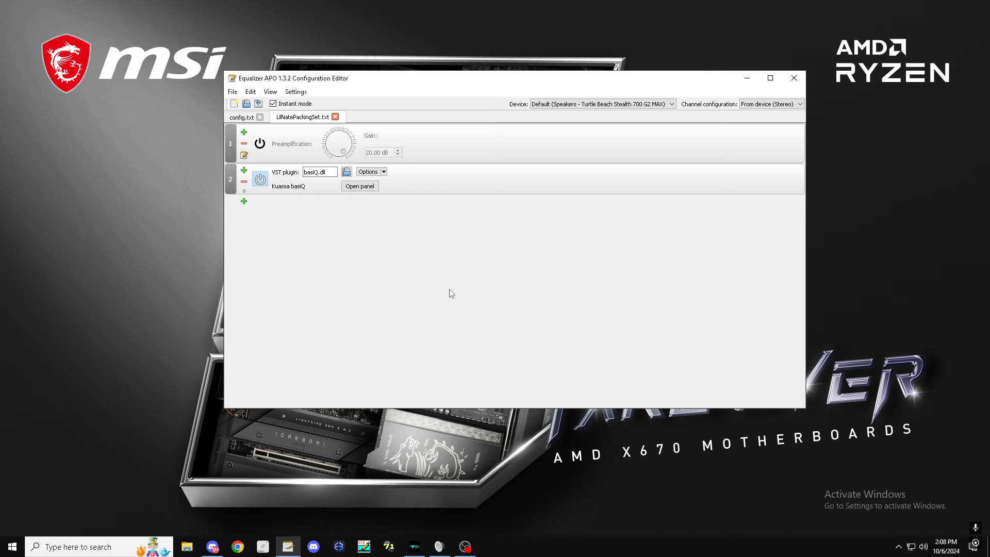
{"action": "left_click", "coordinate": [359, 186]}
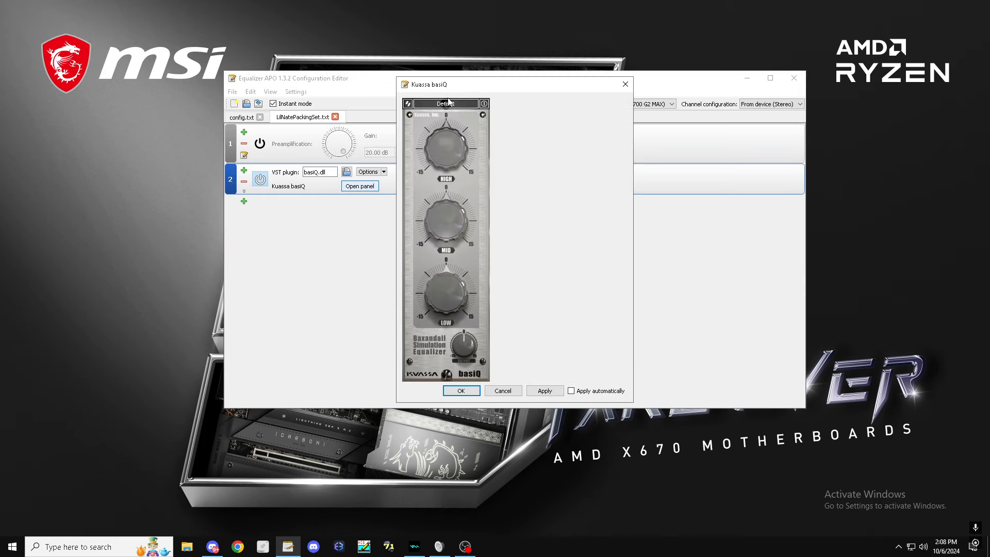
{"action": "left_click", "coordinate": [444, 104]}
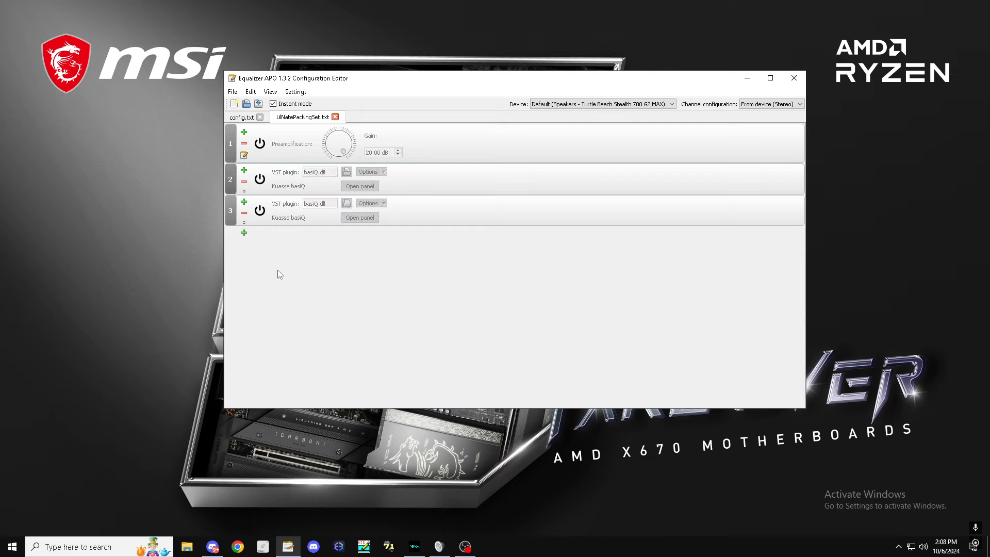
Step: Add a VST plugin stage loading Wider.dll and accept its settings
{"action": "left_click", "coordinate": [244, 232]}
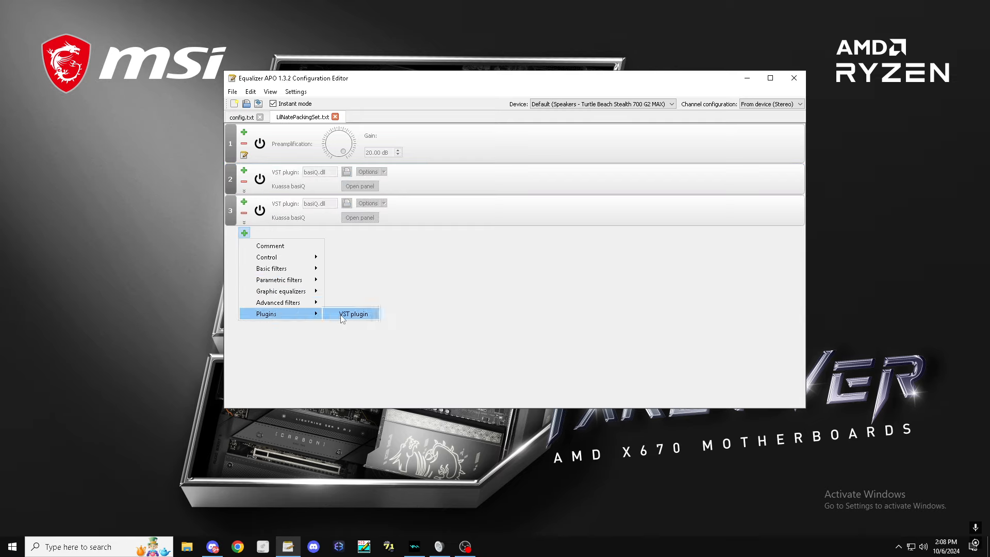
{"action": "left_click", "coordinate": [351, 313]}
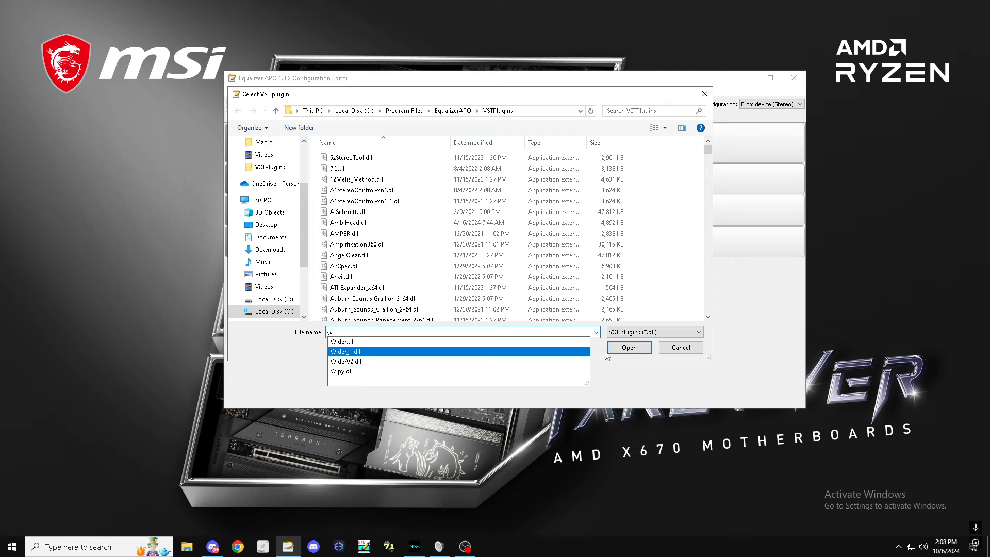
{"action": "left_click", "coordinate": [628, 347]}
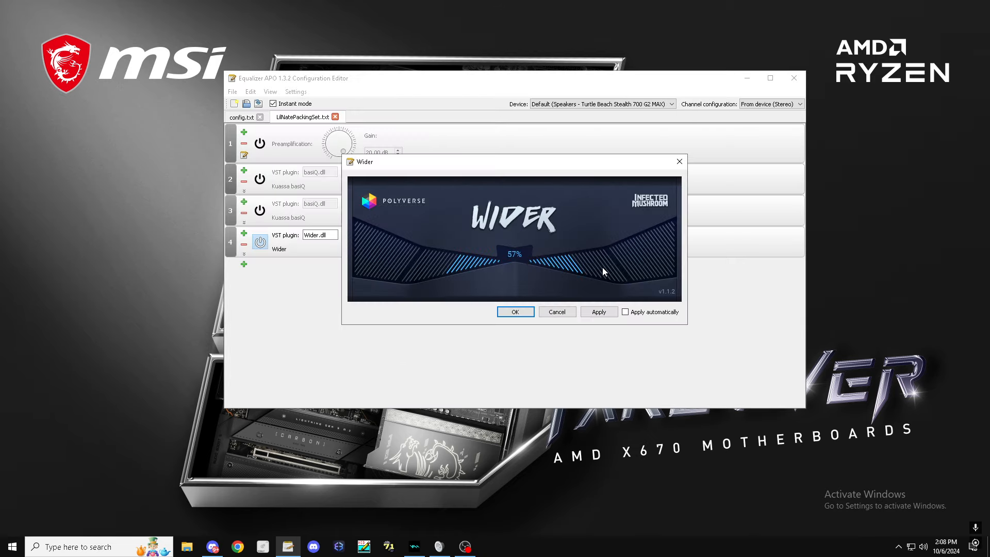
{"action": "left_click", "coordinate": [598, 312]}
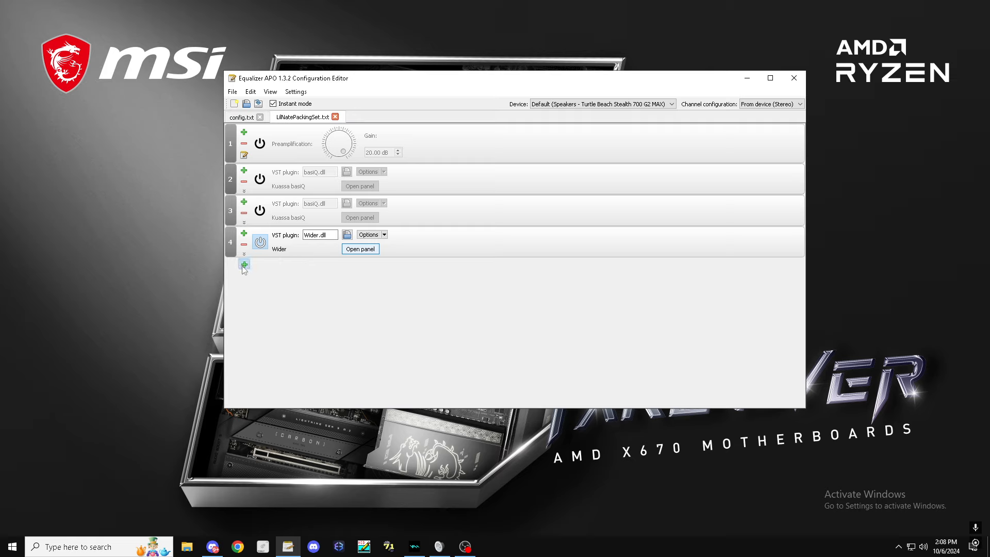
Step: Add a peaking filter at 700 Hz, 6.20 dB gain, 44.4444 Oct bandwidth
{"action": "left_click", "coordinate": [243, 263]}
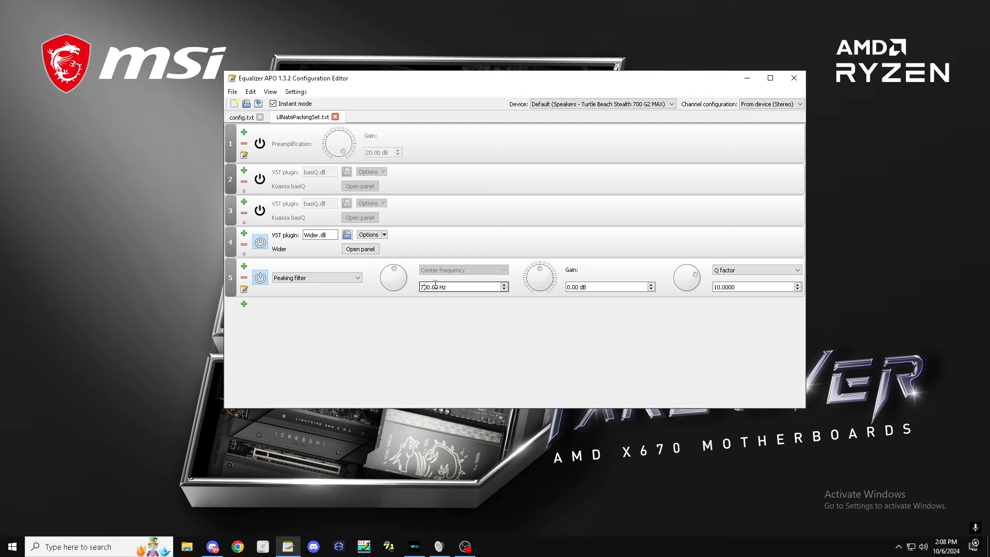
{"action": "left_click_drag", "start_coordinate": [540, 276], "coordinate": [542, 271]}
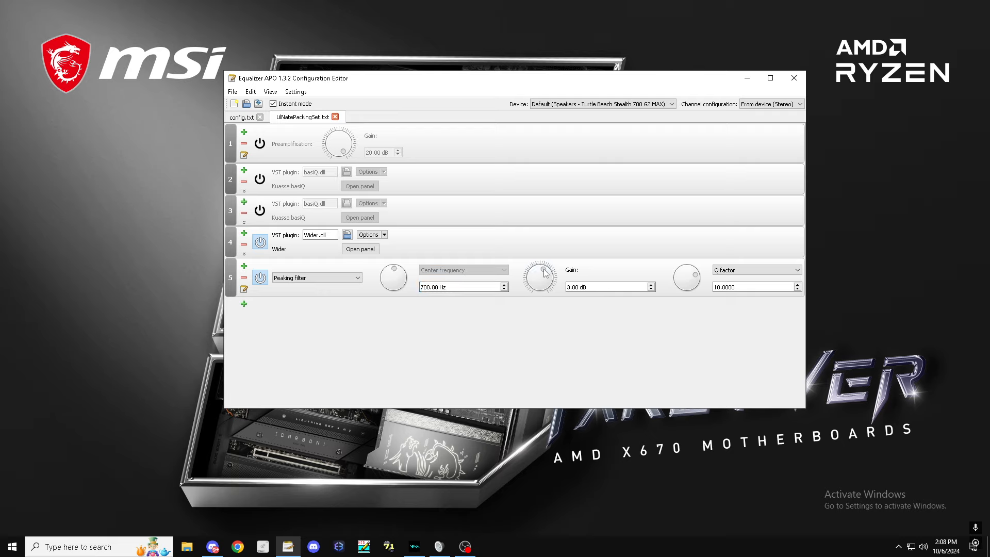
{"action": "left_click_drag", "start_coordinate": [539, 277], "coordinate": [544, 271]}
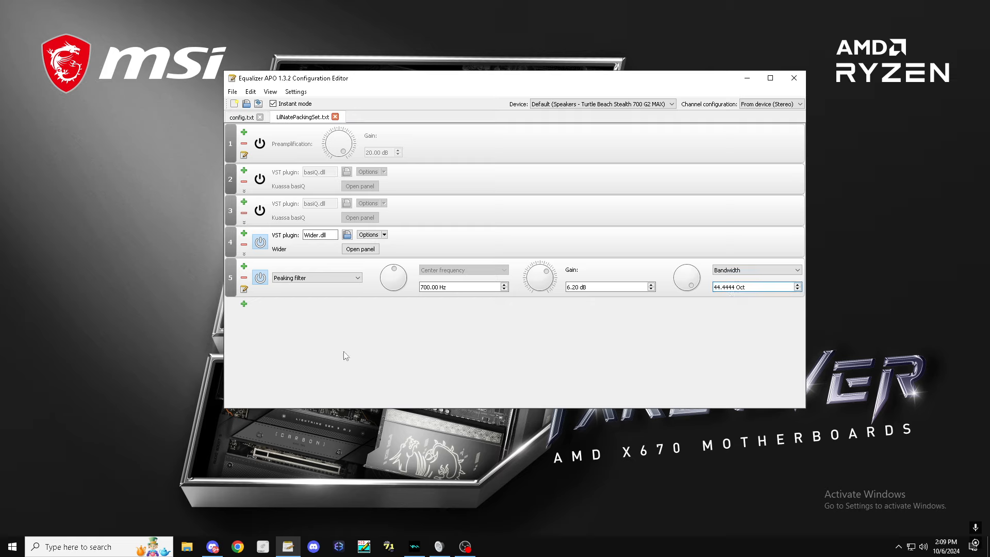
Step: Add a 500 Hz high-pass filter with adjustable Q factor 1.1111
{"action": "left_click", "coordinate": [243, 303]}
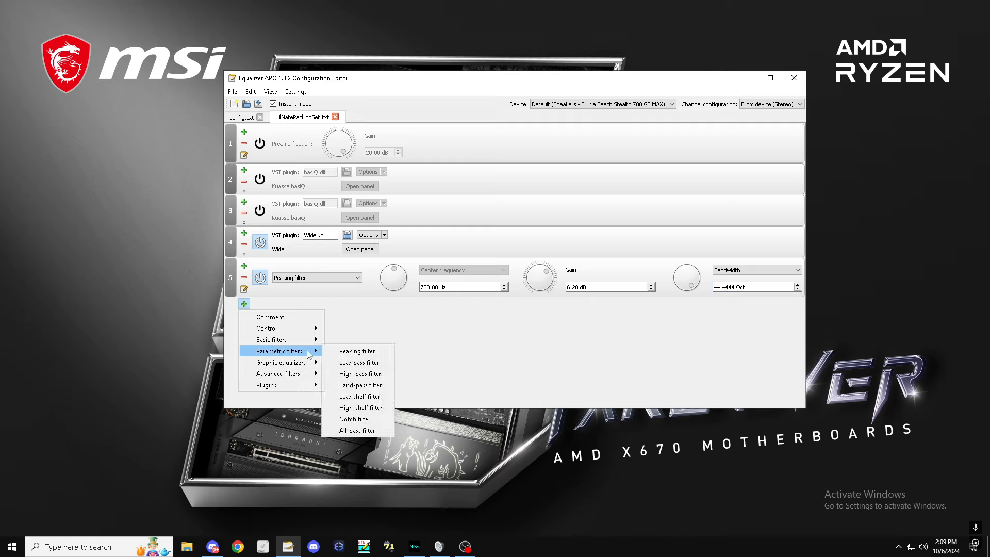
{"action": "left_click", "coordinate": [360, 373]}
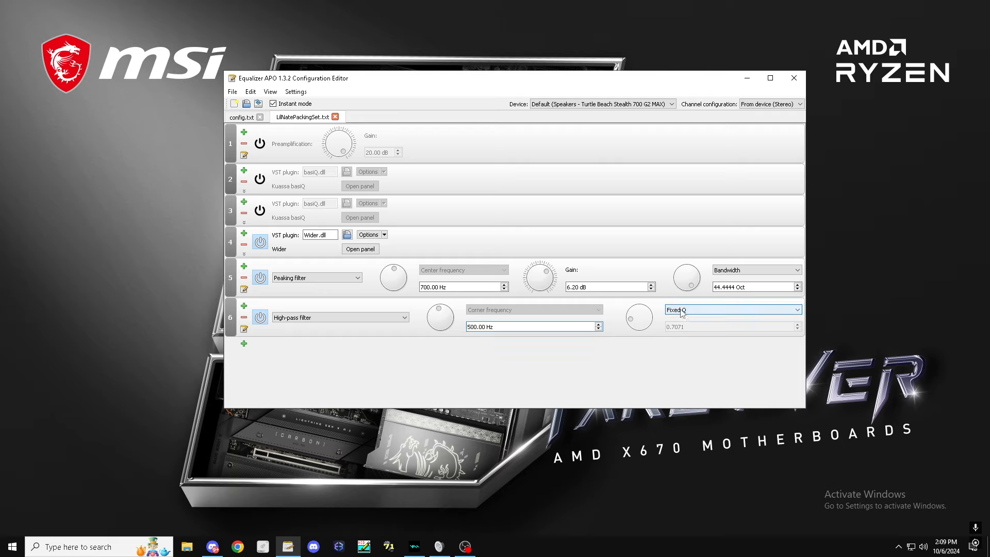
{"action": "left_click", "coordinate": [732, 309]}
{"action": "type", "text": "1.1111"}
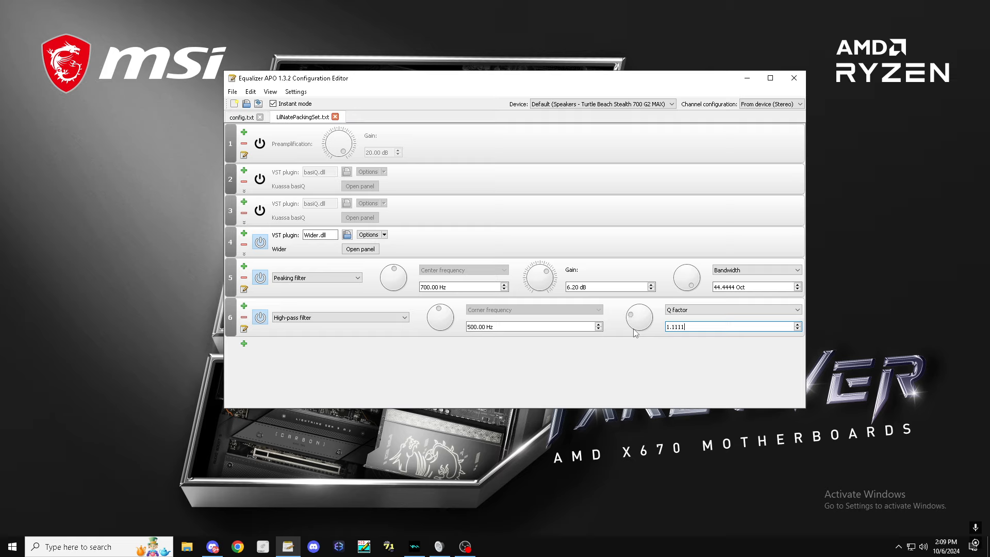
{"action": "left_click", "coordinate": [243, 344]}
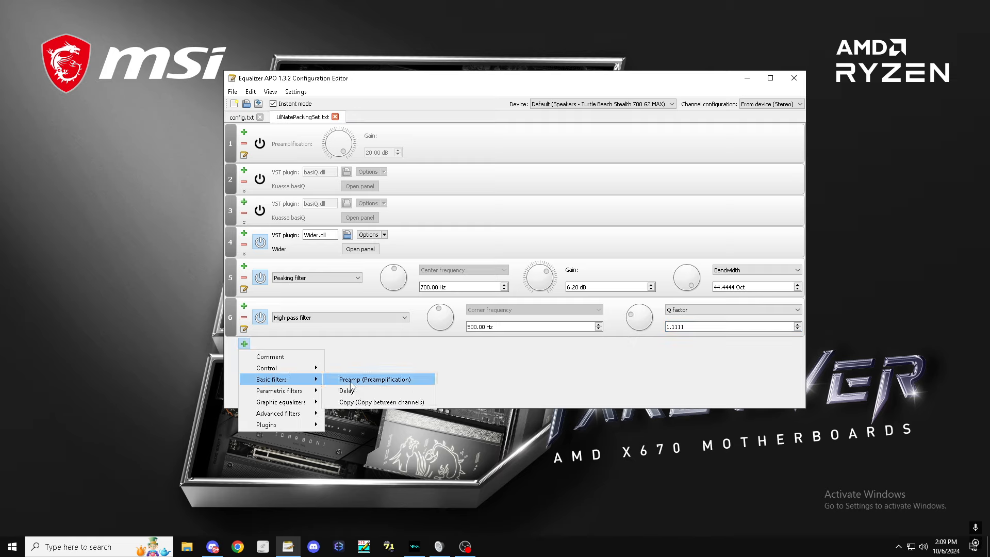
Step: Add a final 11.00 dB preamp and include LilNatePackingSet.txt in config.txt
{"action": "left_click", "coordinate": [375, 379]}
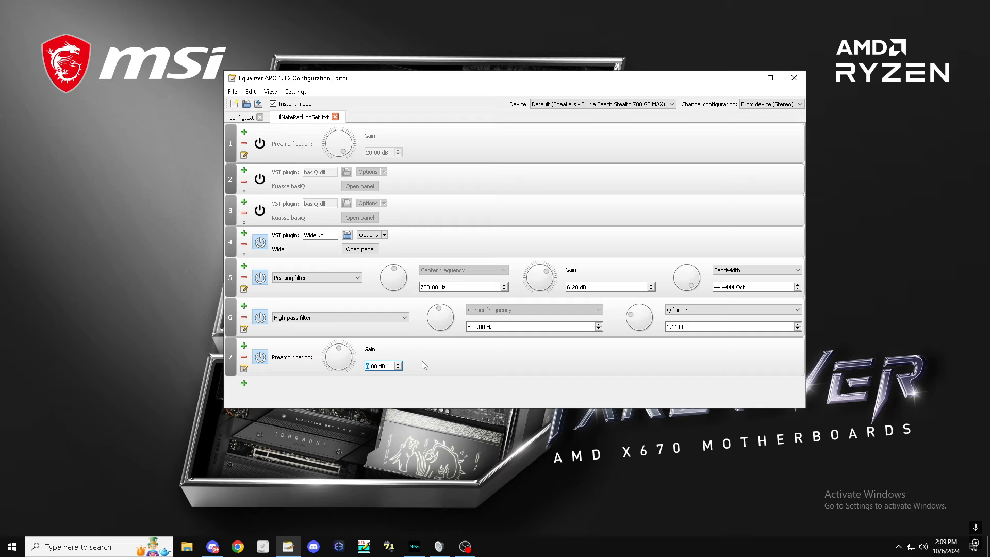
{"action": "type", "text": "11.00"}
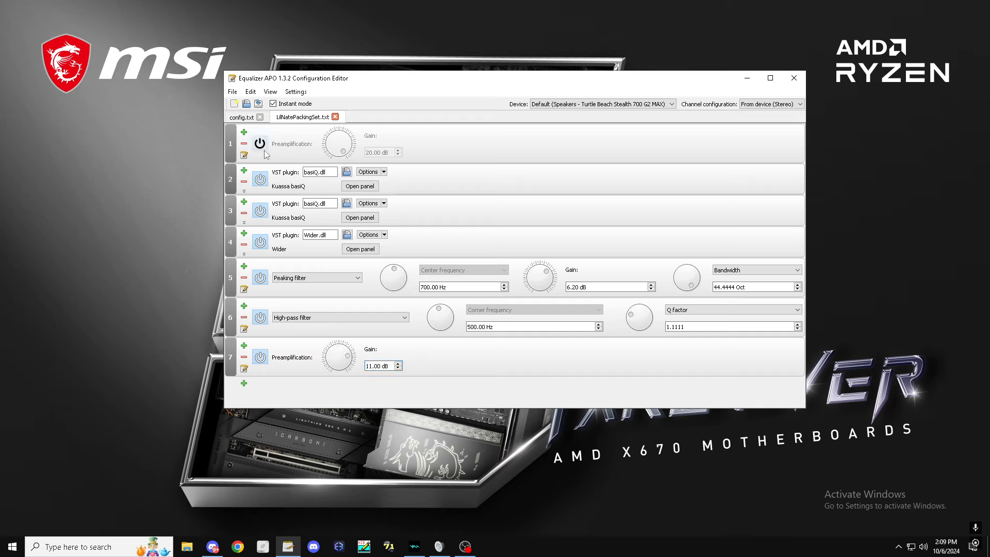
{"action": "left_click", "coordinate": [260, 144]}
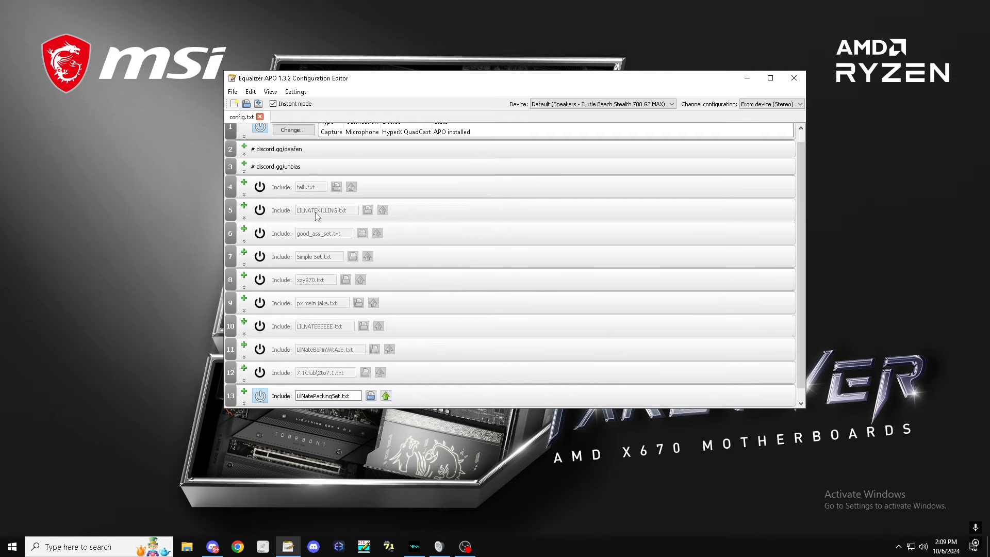
{"action": "scroll", "scroll_direction": "down", "scroll_amount": 3}
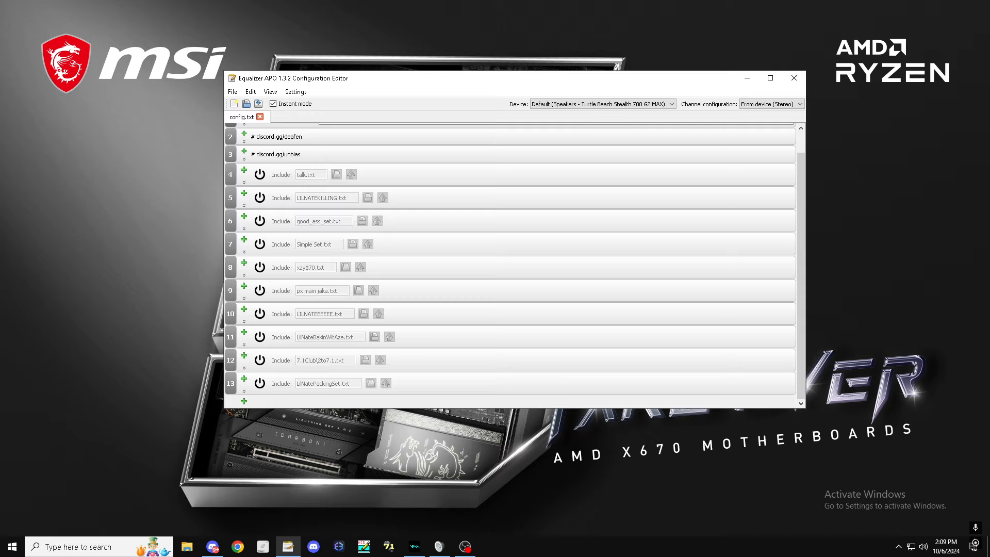